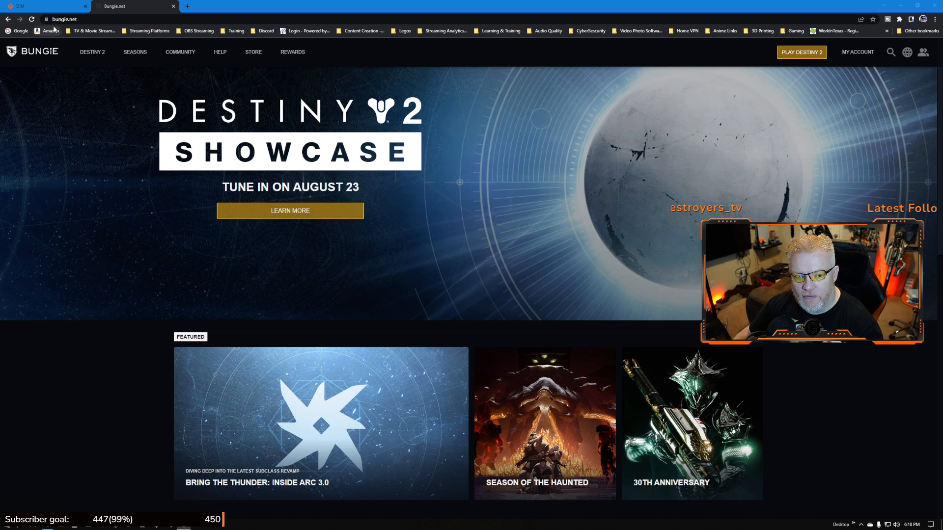
Filter DIM to the 392 is:armor results and show their bulk actions
left_click(43, 6)
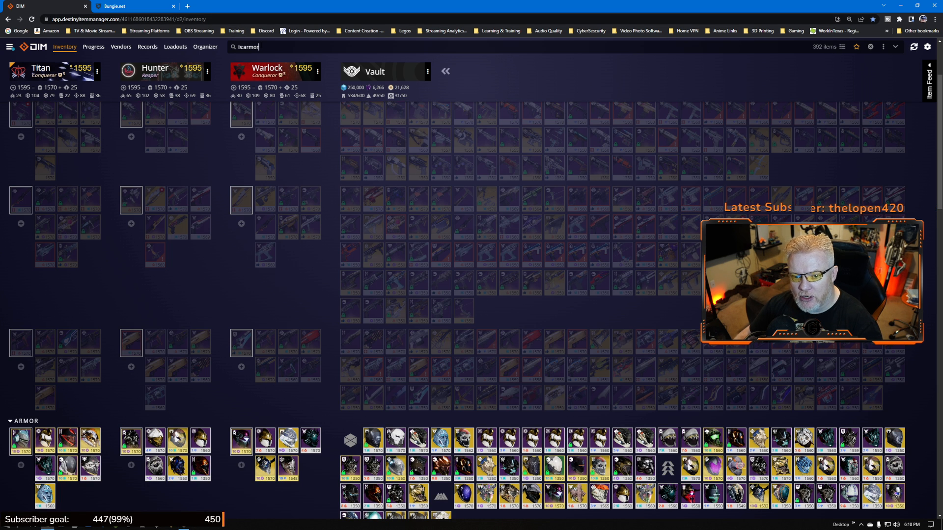
triple_click(246, 48)
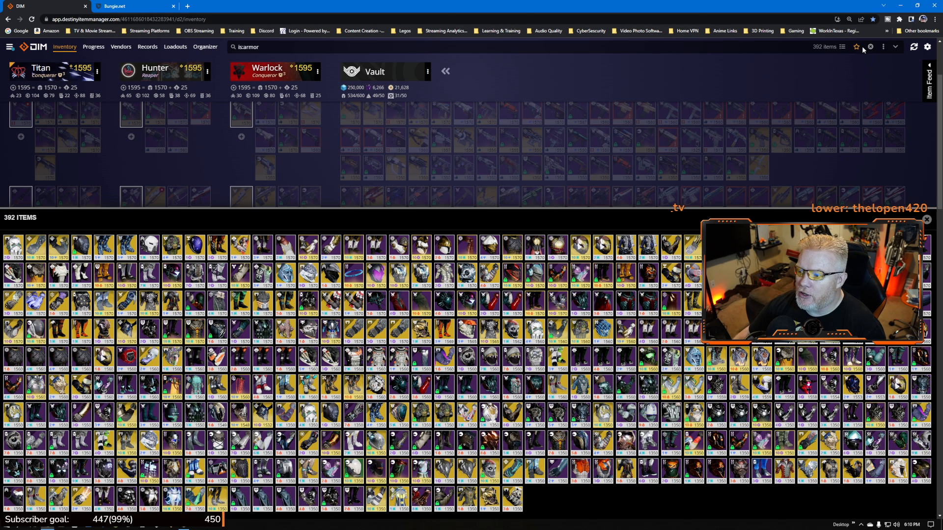
left_click(883, 47)
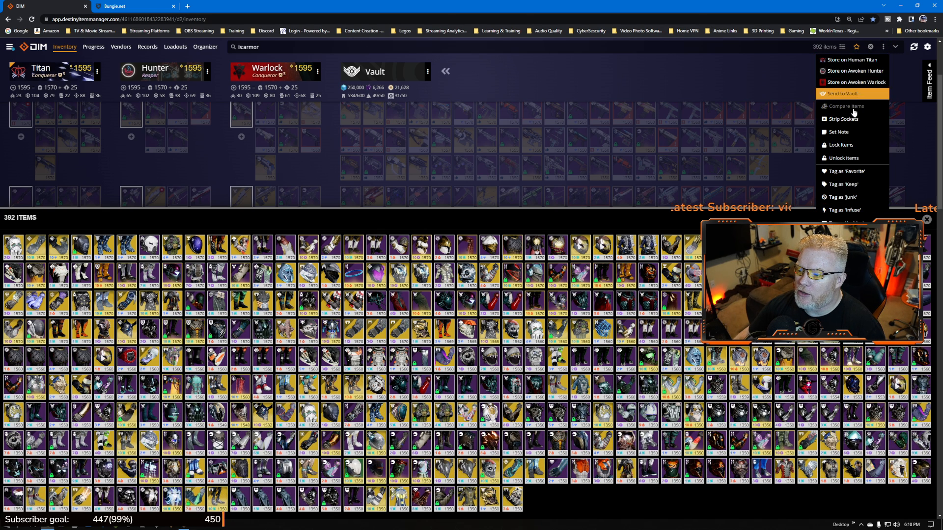
Strip the 5 artifact mod sockets from the 392 armor pieces
left_click(842, 119)
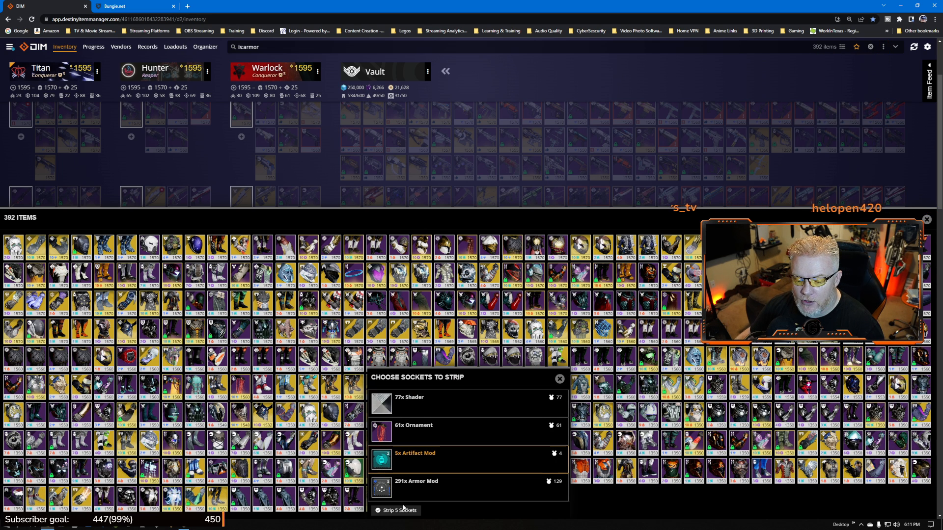
left_click(397, 509)
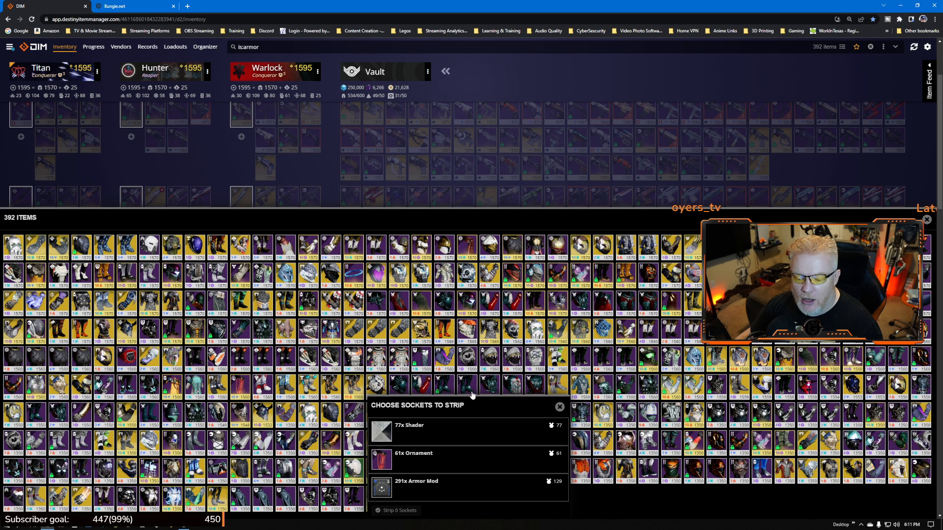
mouse_move(472, 396)
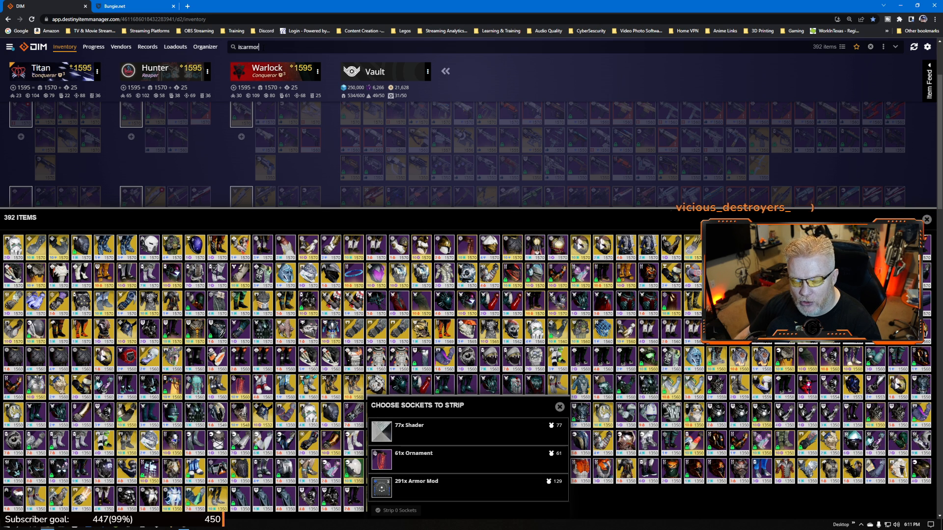
Recheck the armor results' bulk actions, then return to Bungie.net's Destiny 2 Showcase
left_click(894, 47)
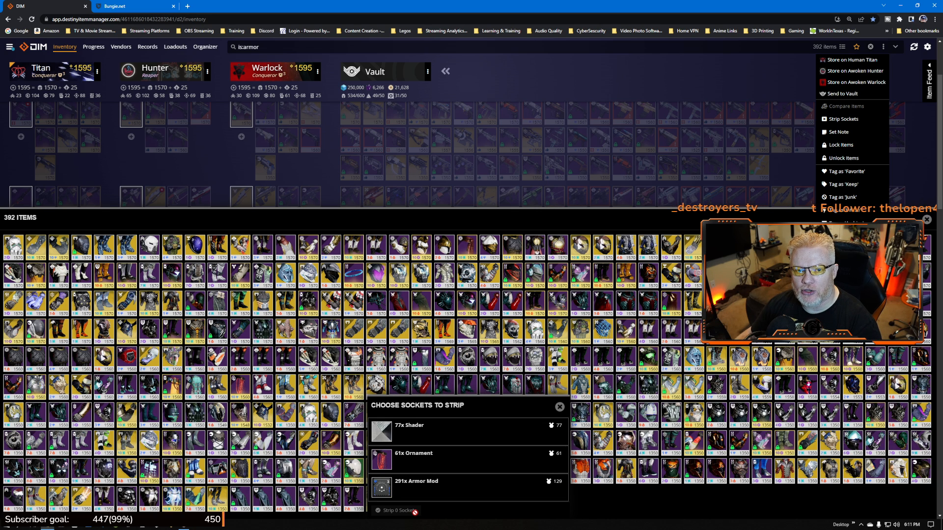
mouse_move(553, 307)
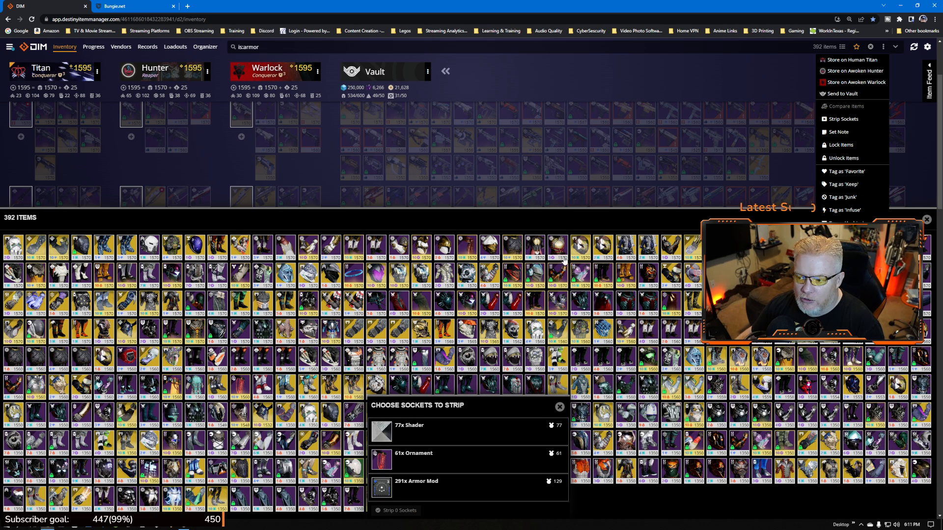
left_click(132, 6)
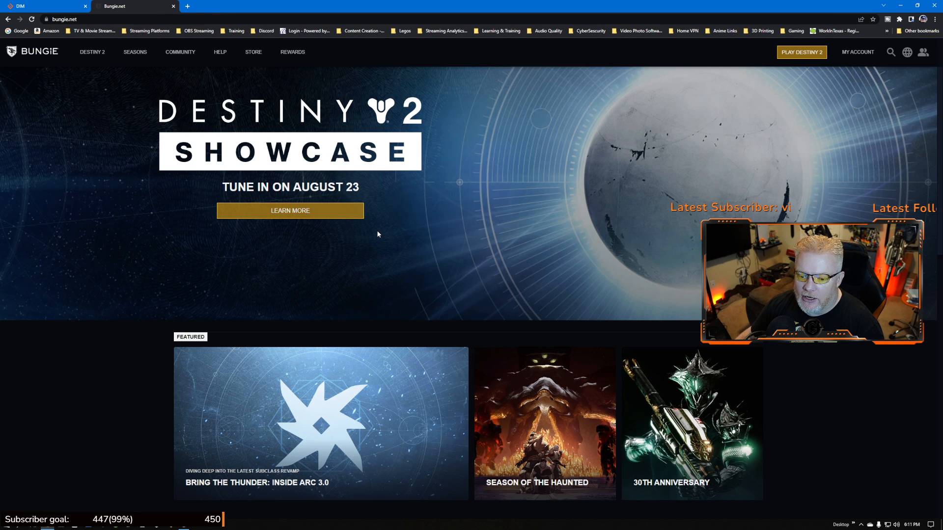